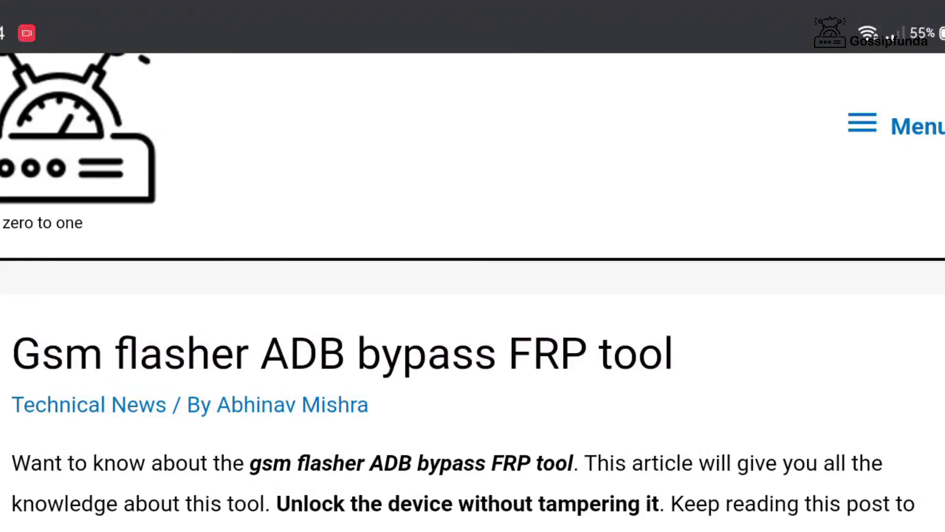
scroll(down, 3)
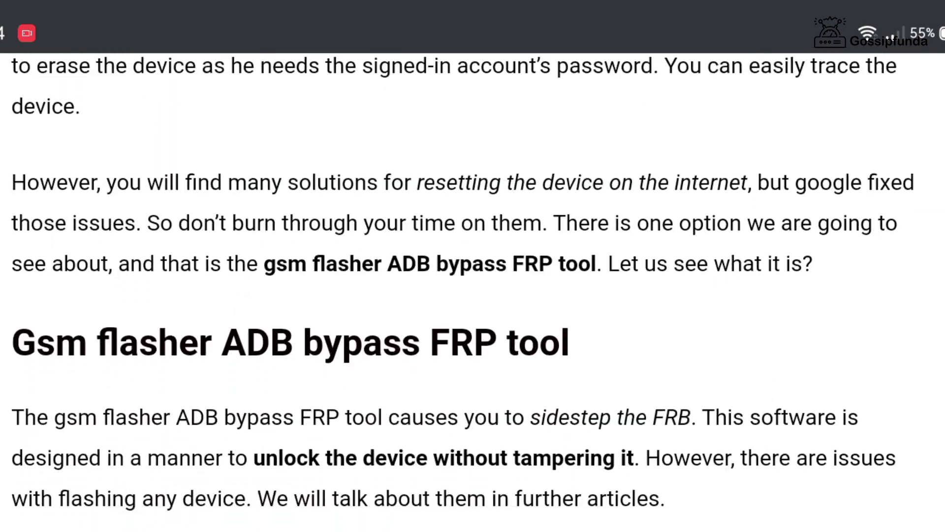
scroll(down, 3)
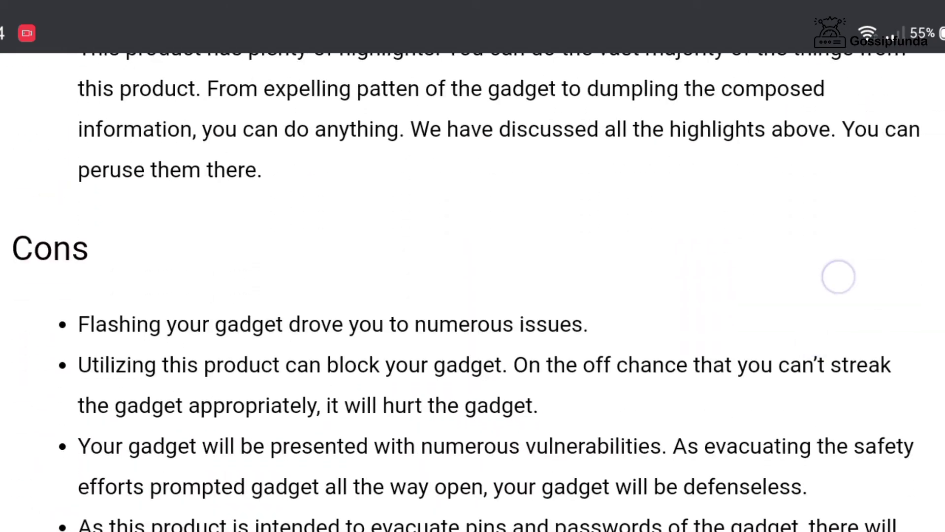
scroll(down, 3)
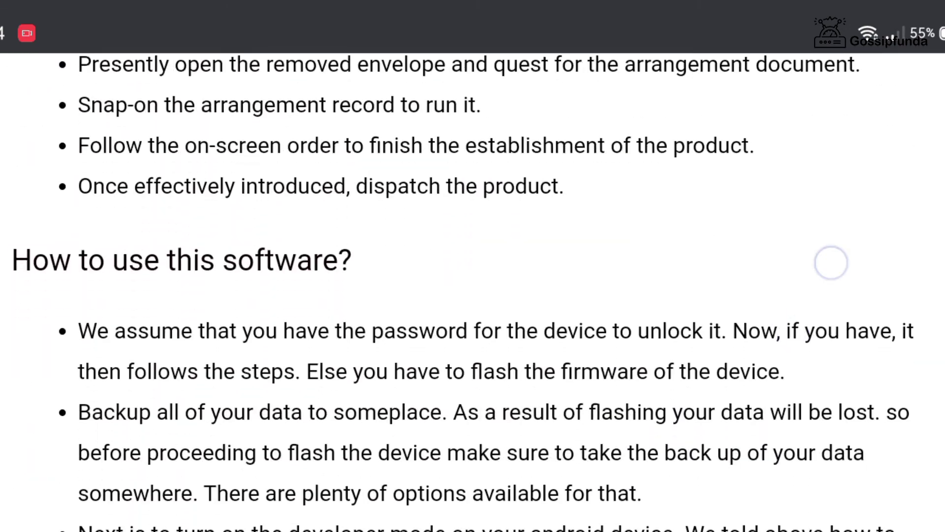
scroll(down, 3)
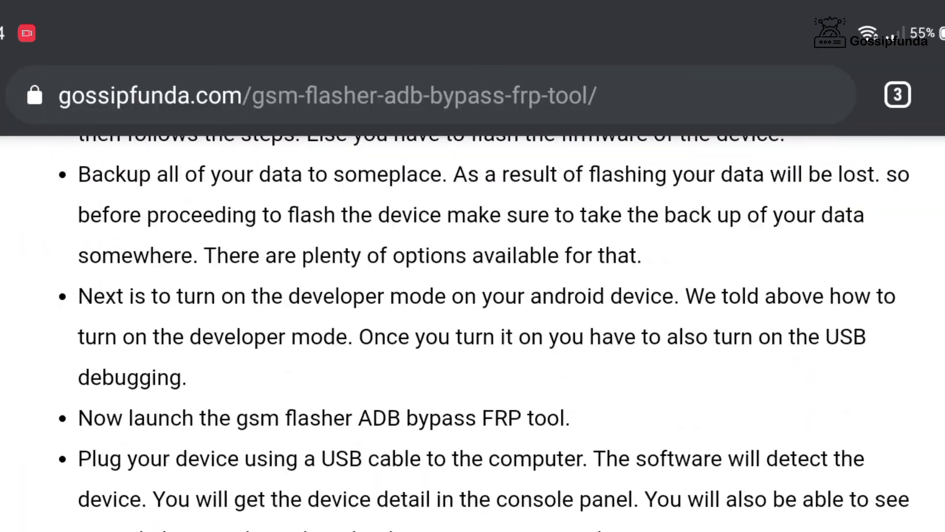